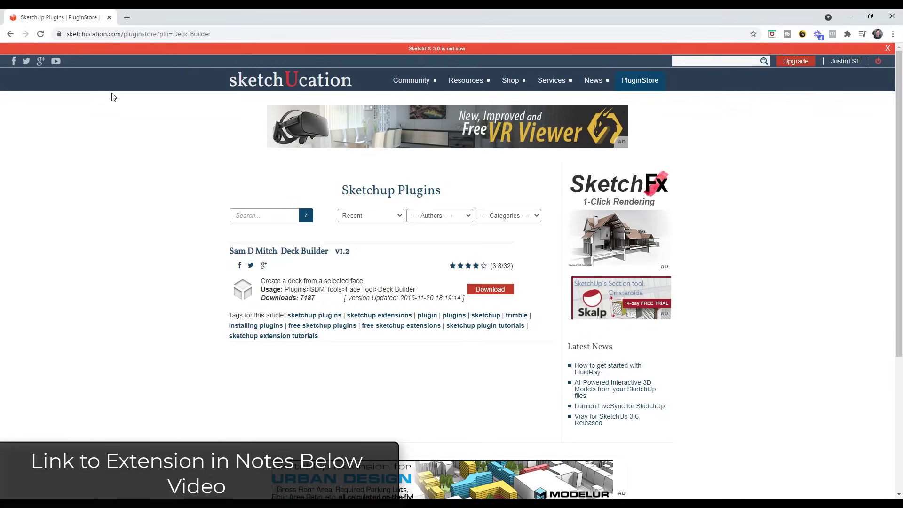
mouse_move(304, 251)
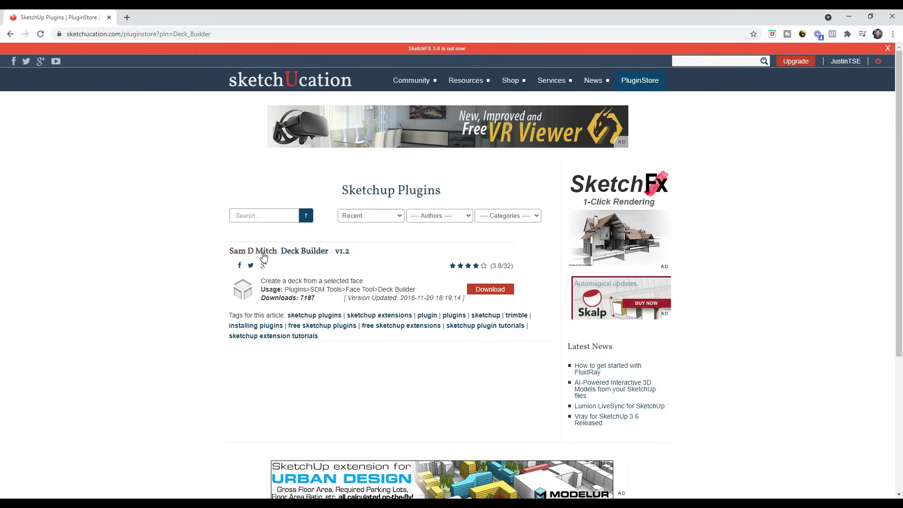
mouse_move(253, 250)
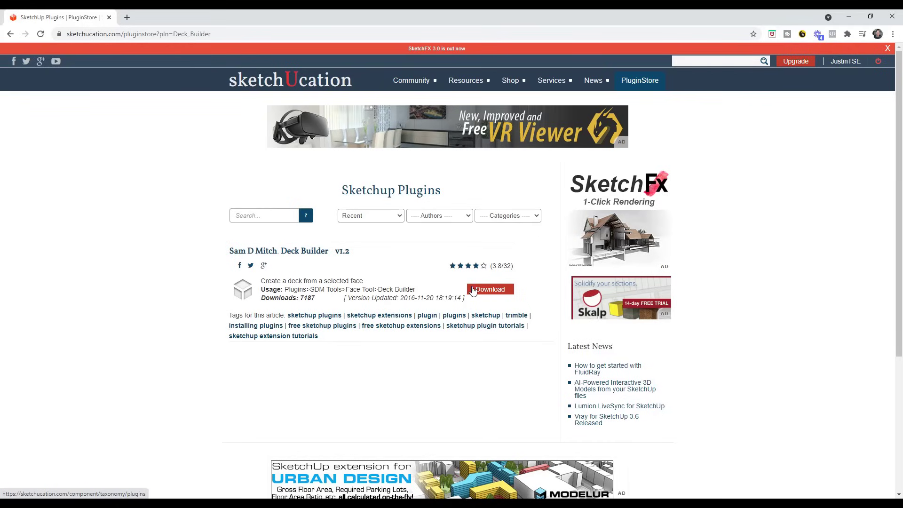
mouse_move(399, 297)
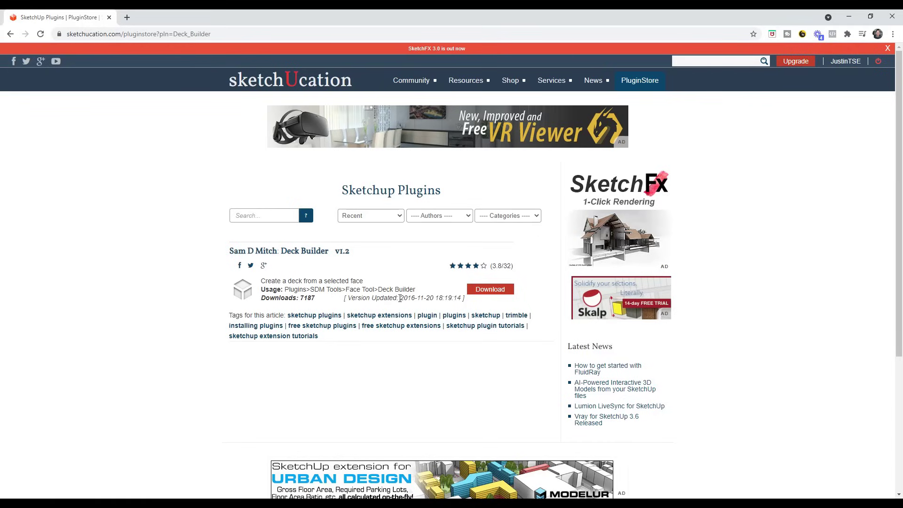
Auto-install Deck Builder 1.2 into the main plugins folder from the SketchUcation ExtensionStore
double_click(416, 298)
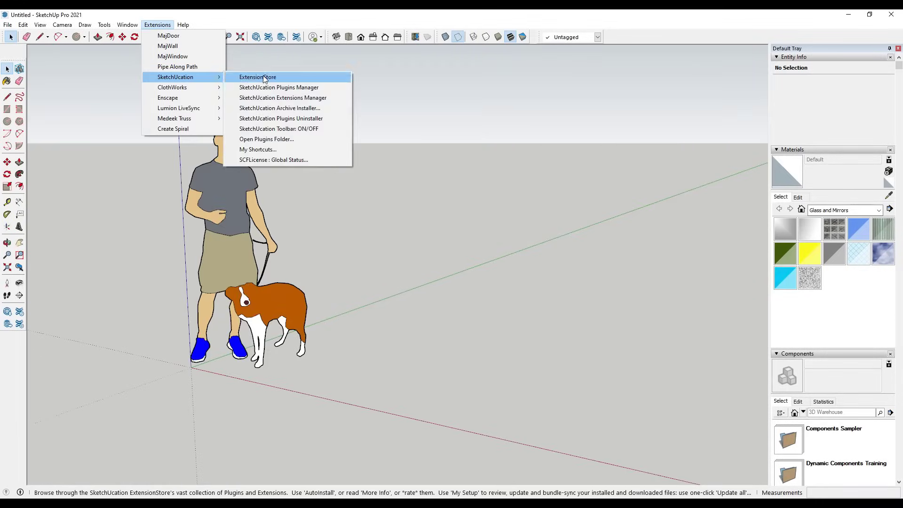
click(257, 77)
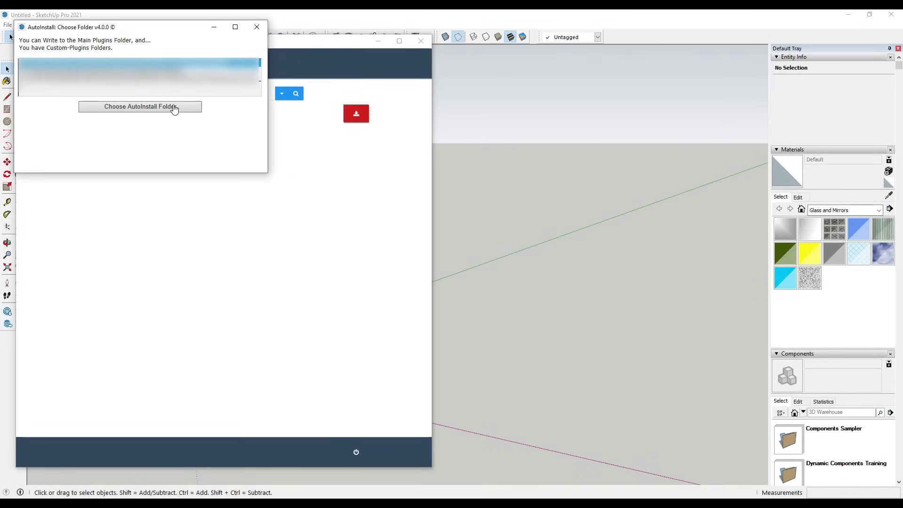
click(139, 106)
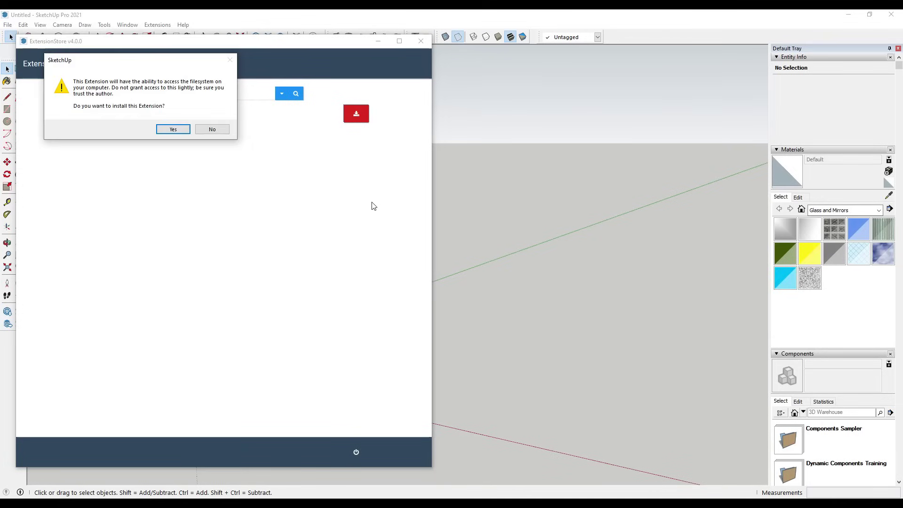
click(173, 128)
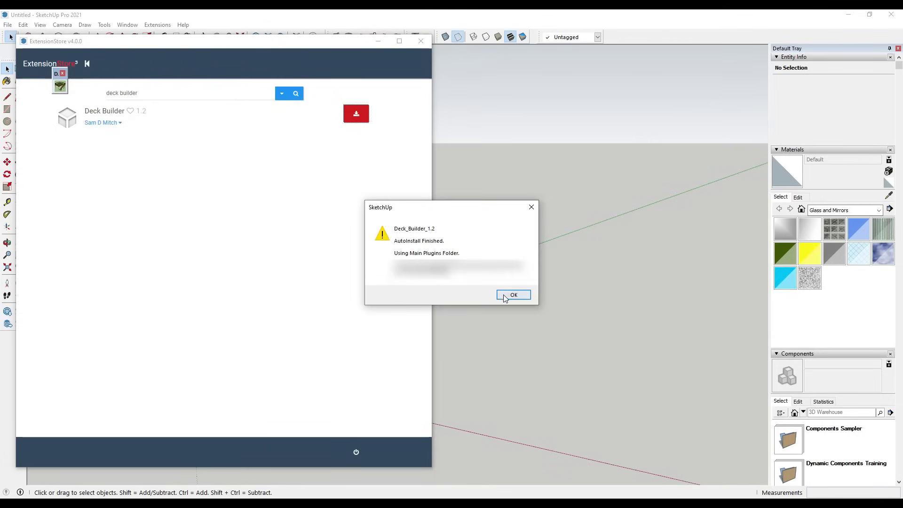
click(513, 294)
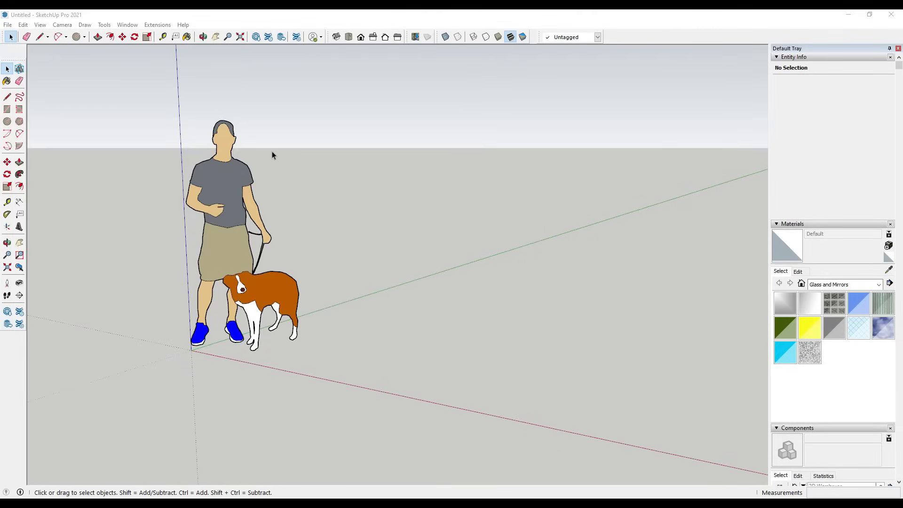
mouse_move(163, 30)
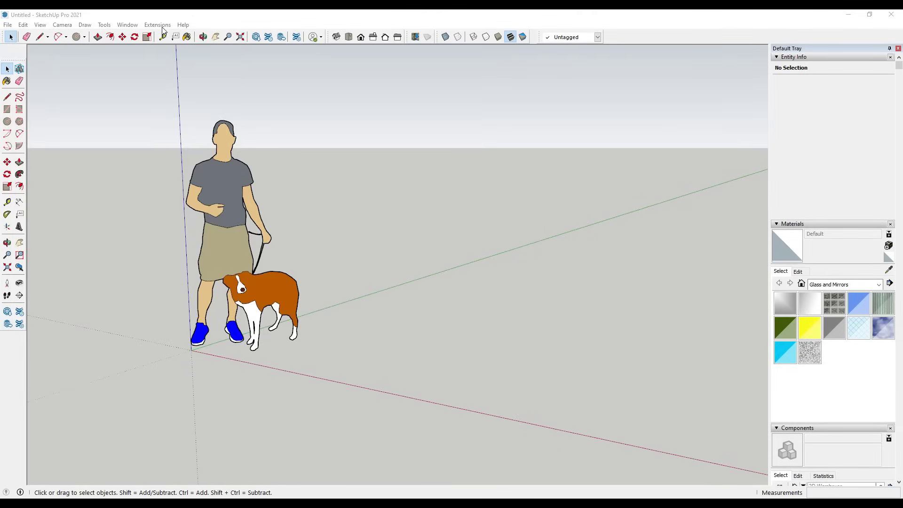
Set the Extension Manager's loading policy to Unrestricted, confirm it, and close the manager
click(128, 24)
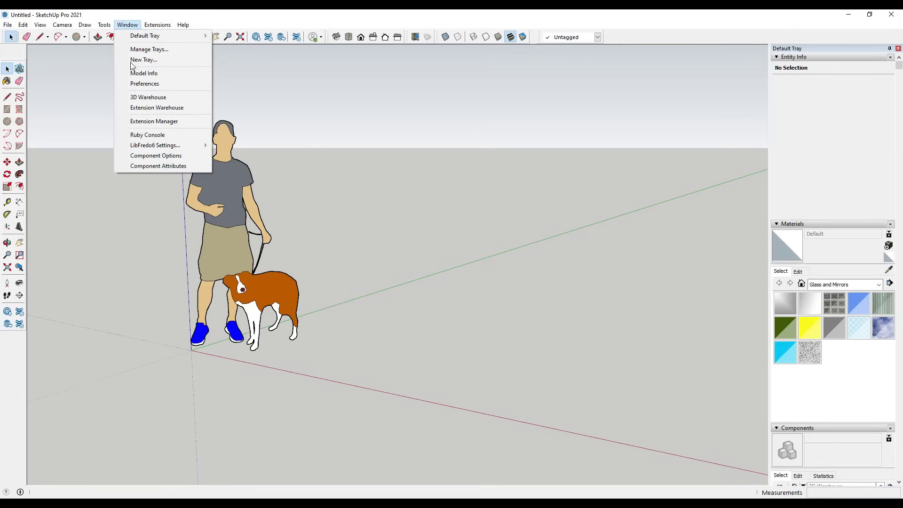
click(155, 121)
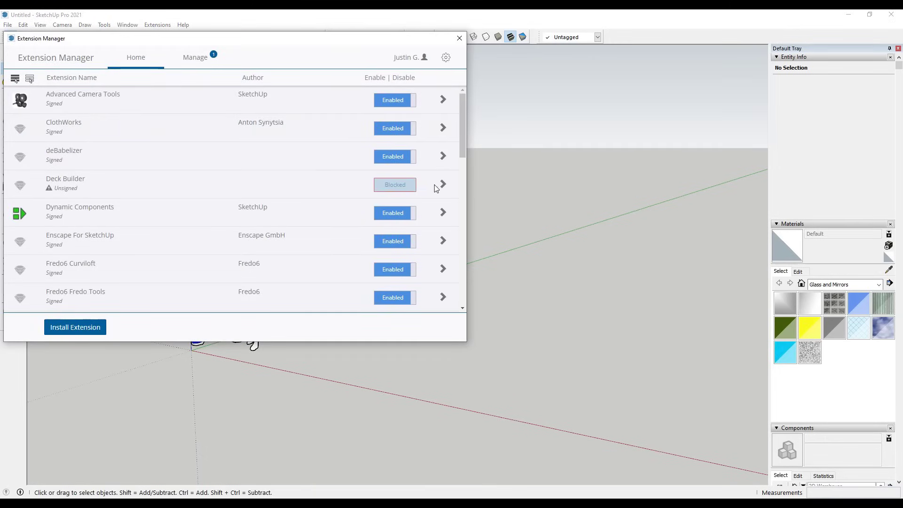
mouse_move(71, 192)
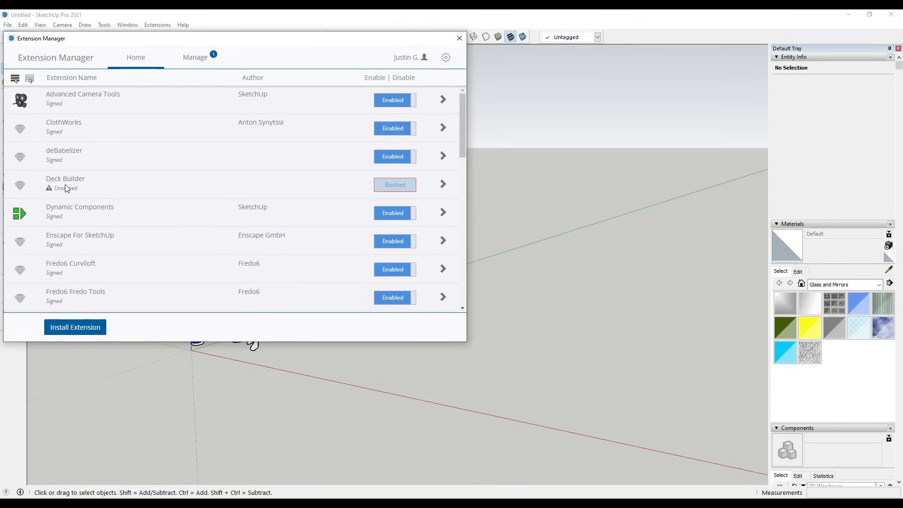
mouse_move(444, 57)
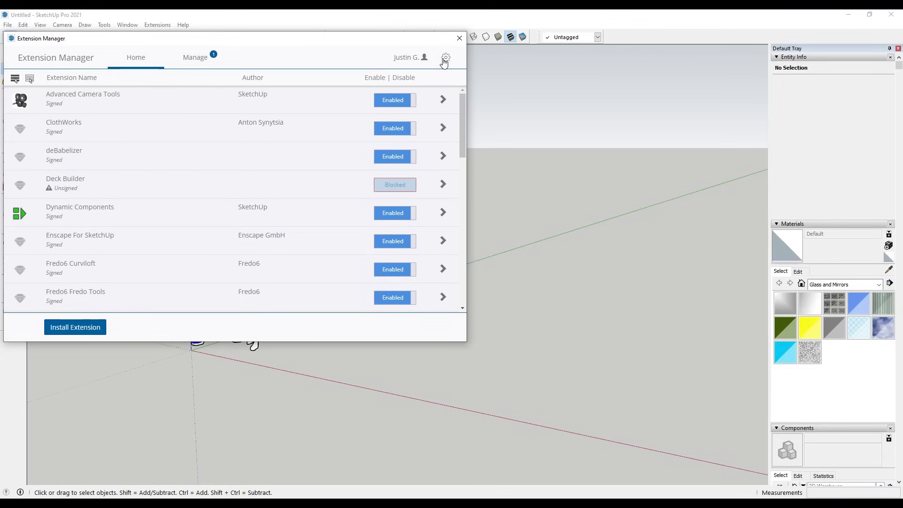
click(445, 56)
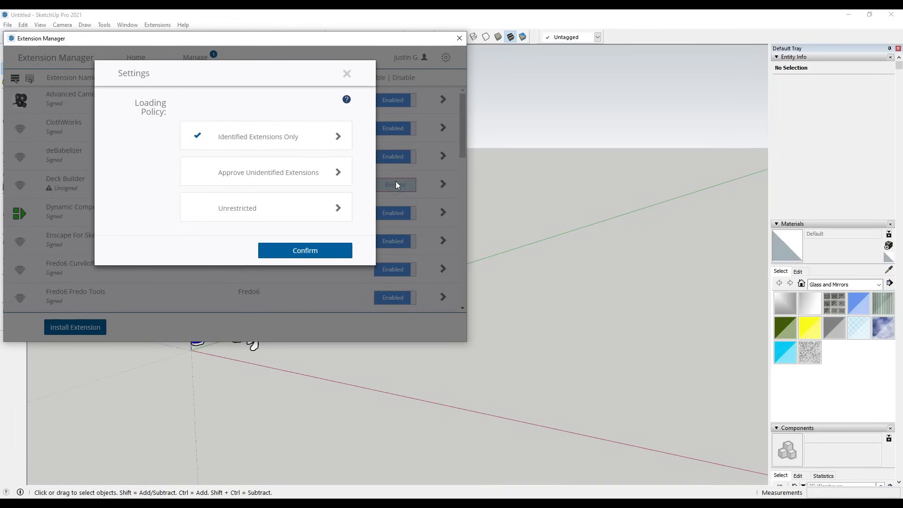
click(268, 173)
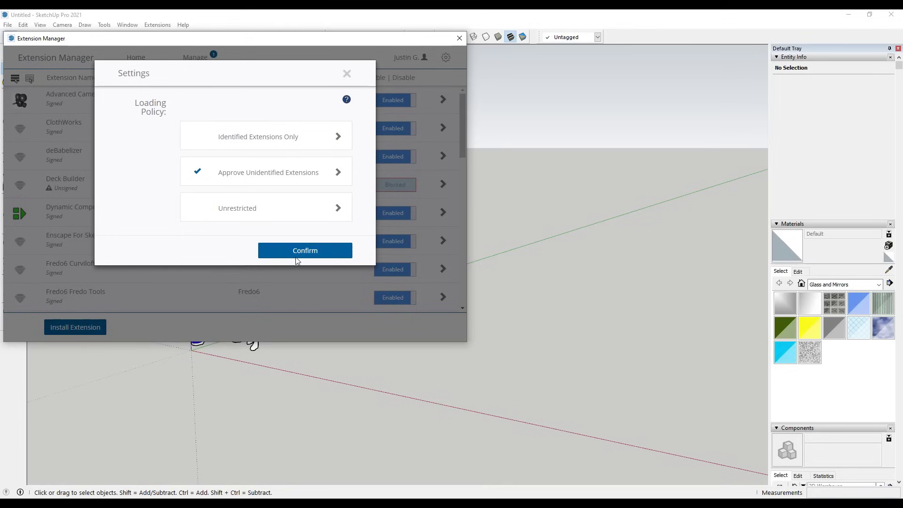
click(305, 249)
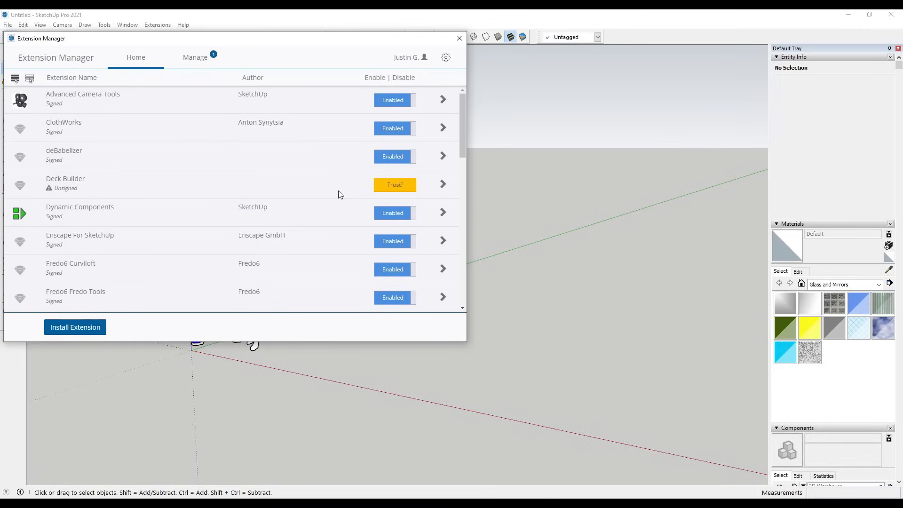
mouse_move(438, 68)
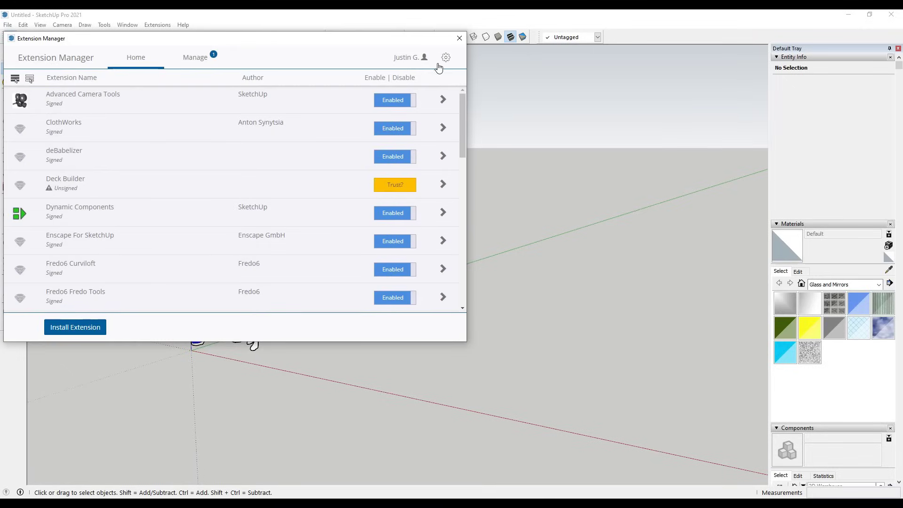
click(446, 57)
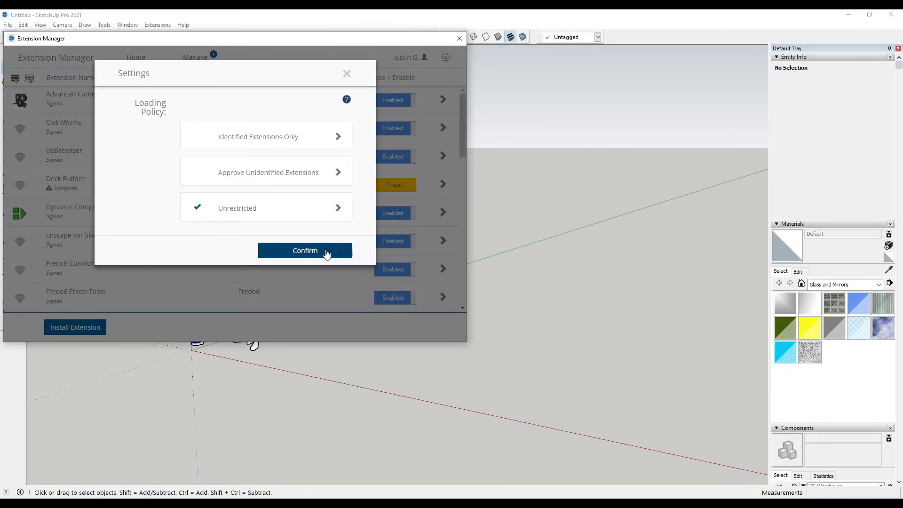
click(305, 249)
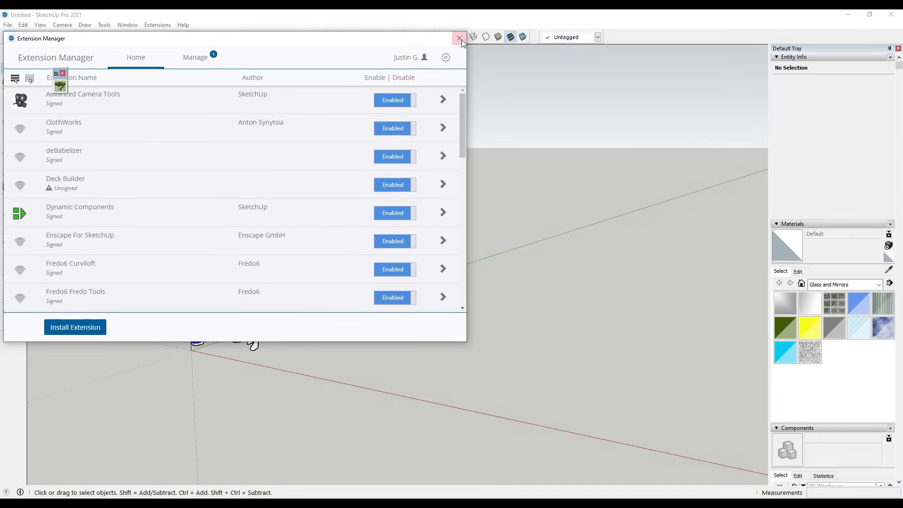
click(460, 38)
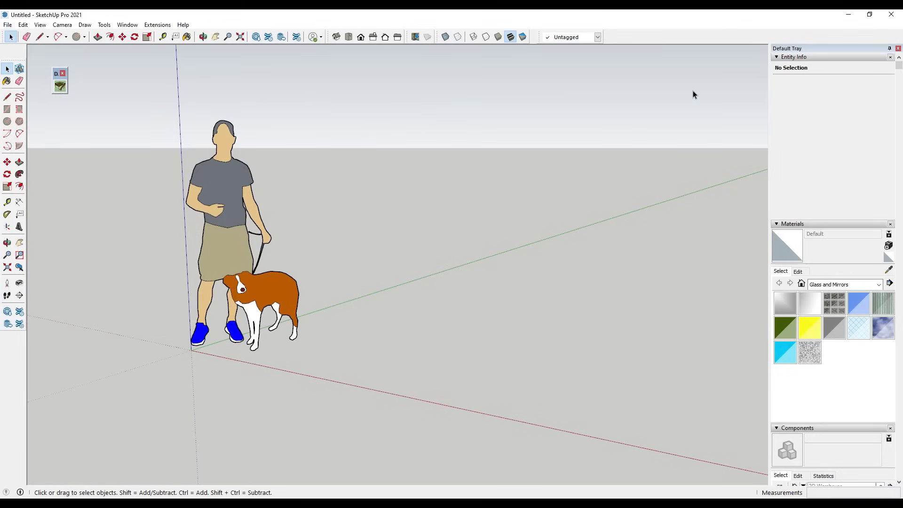
mouse_move(689, 94)
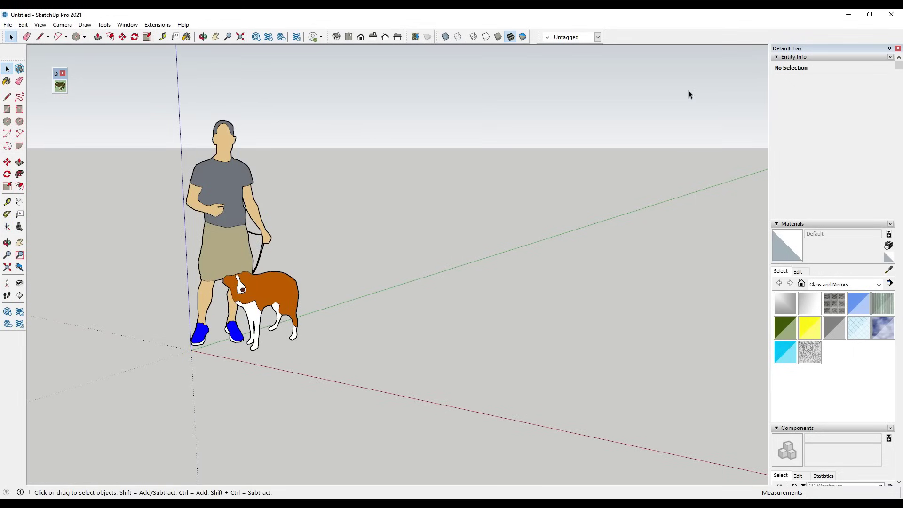
mouse_move(60, 86)
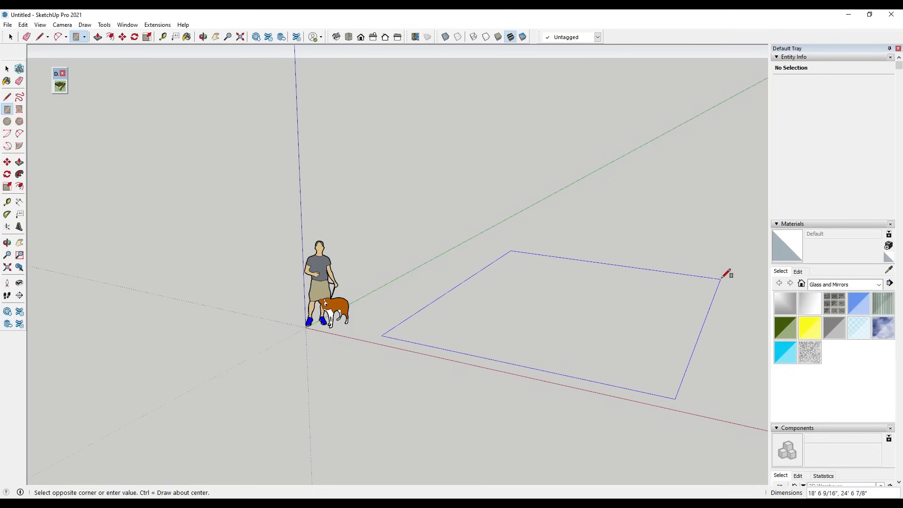
Bring up the context menu on the new 465-square-foot face to reach Deck Builder
right_click(518, 288)
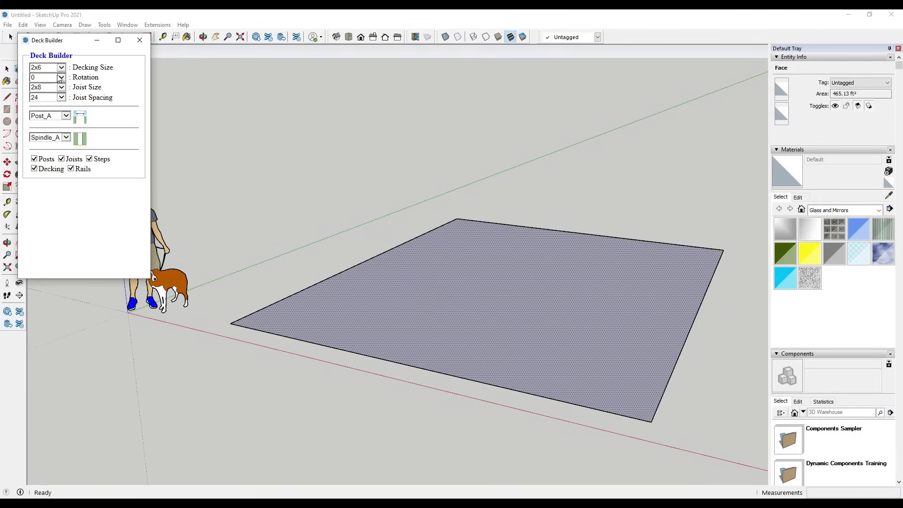
Keep 2x6 decking boards and the Post_A post style in Deck Builder
click(61, 67)
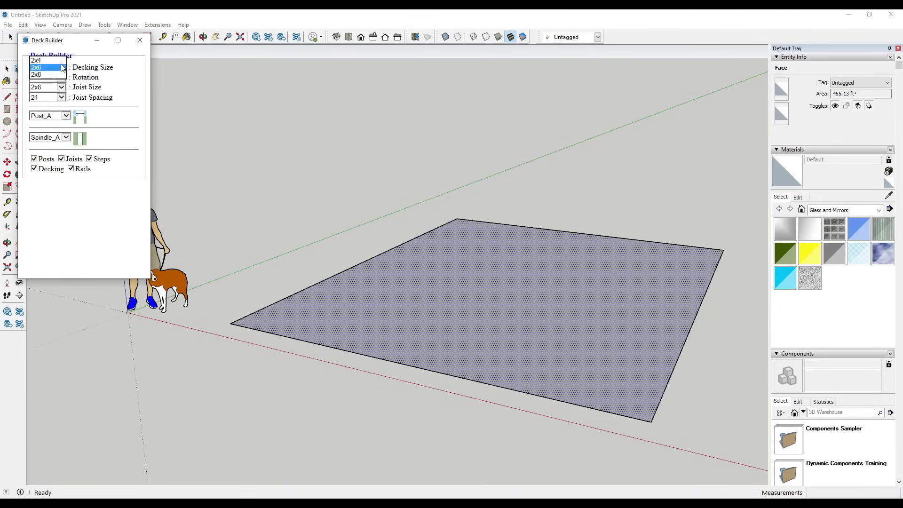
click(36, 68)
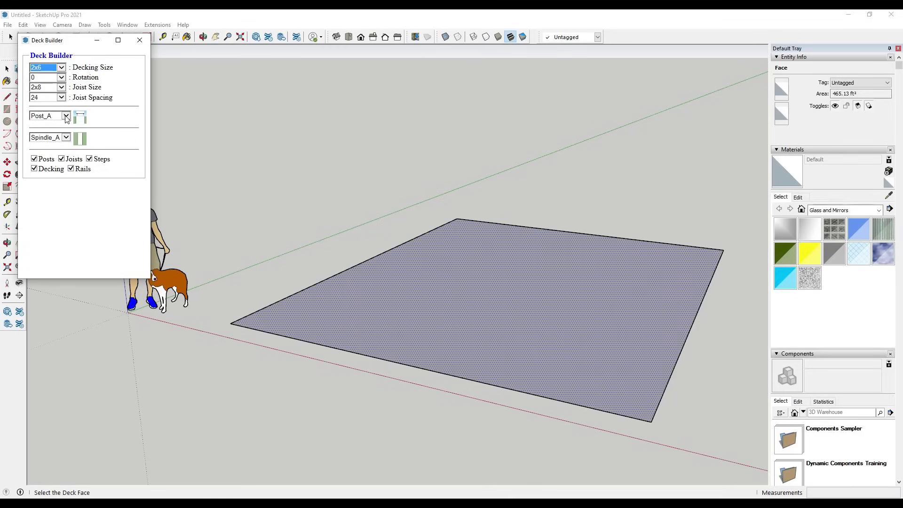
click(66, 115)
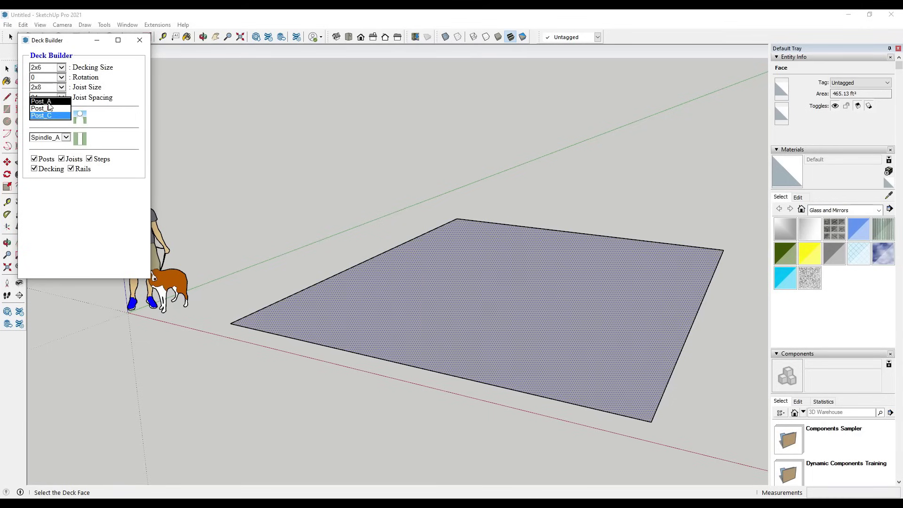
click(40, 101)
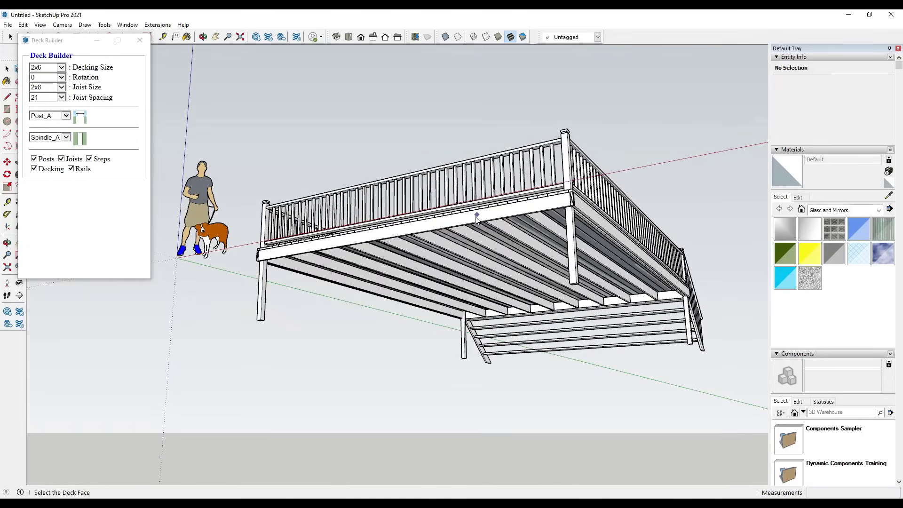
mouse_move(429, 187)
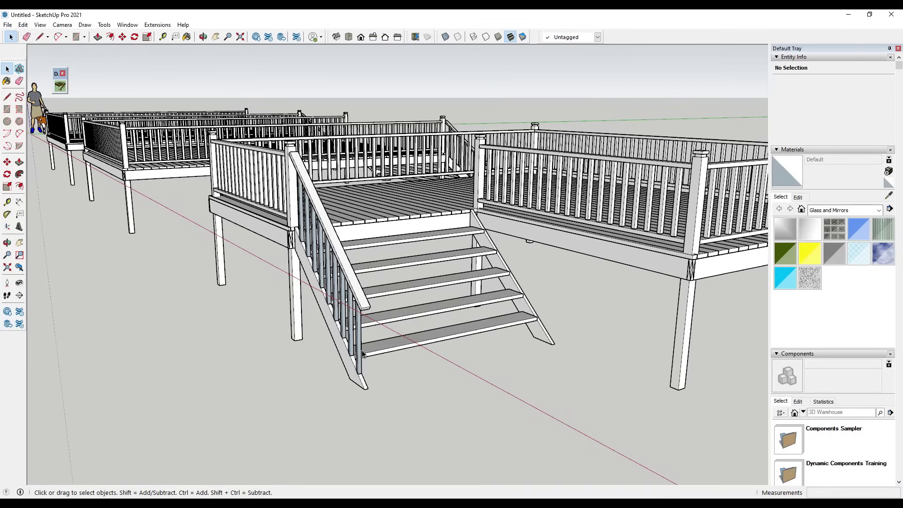
mouse_move(383, 337)
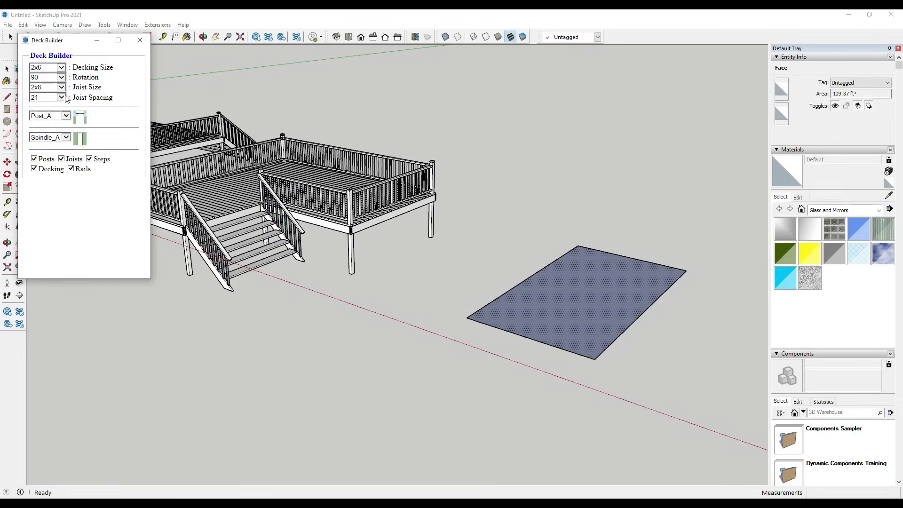
mouse_move(70, 182)
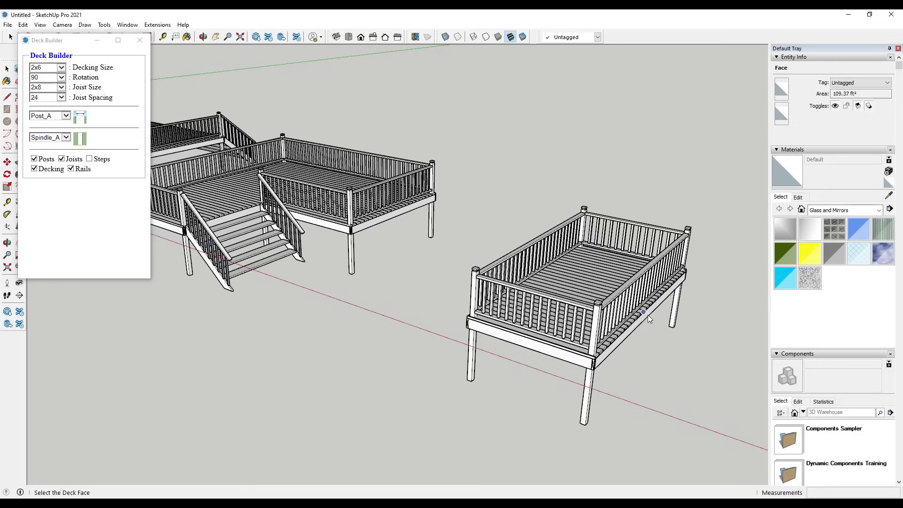
Close the Deck Builder settings and select the railing on the deck's near side
click(139, 41)
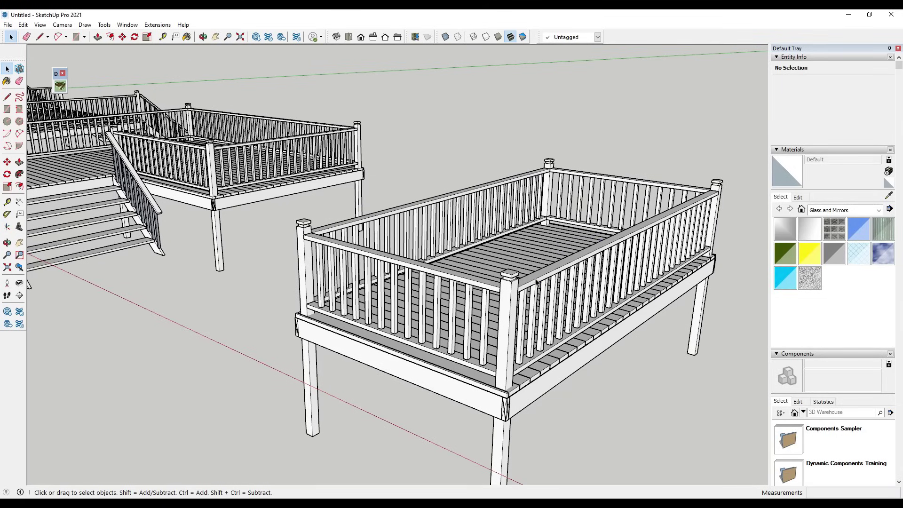
click(634, 259)
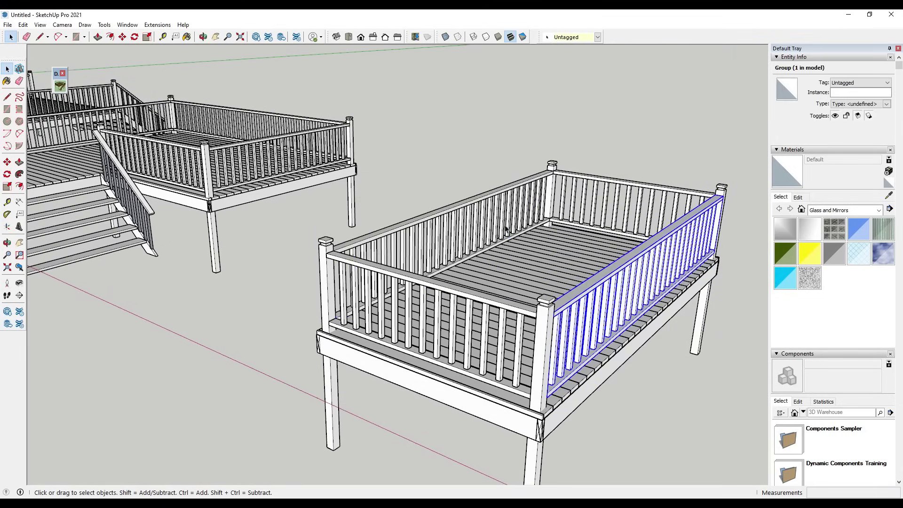
mouse_move(579, 300)
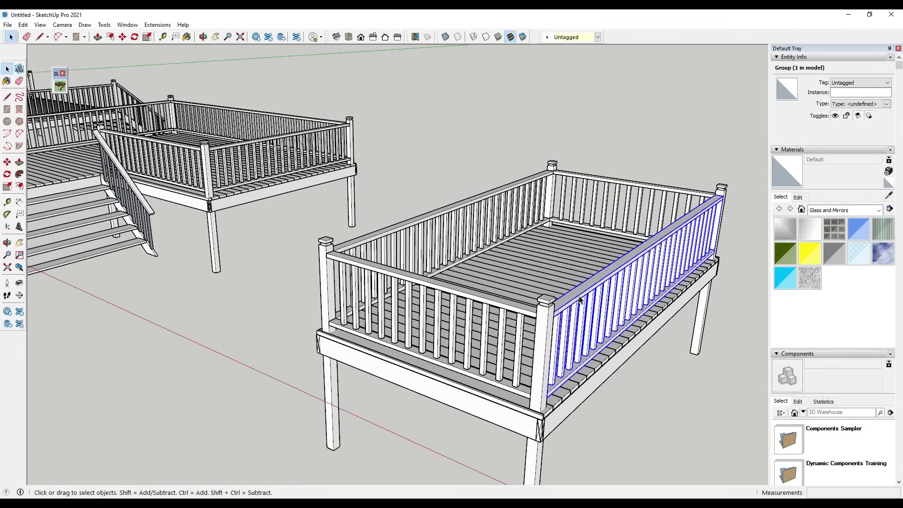
click(593, 352)
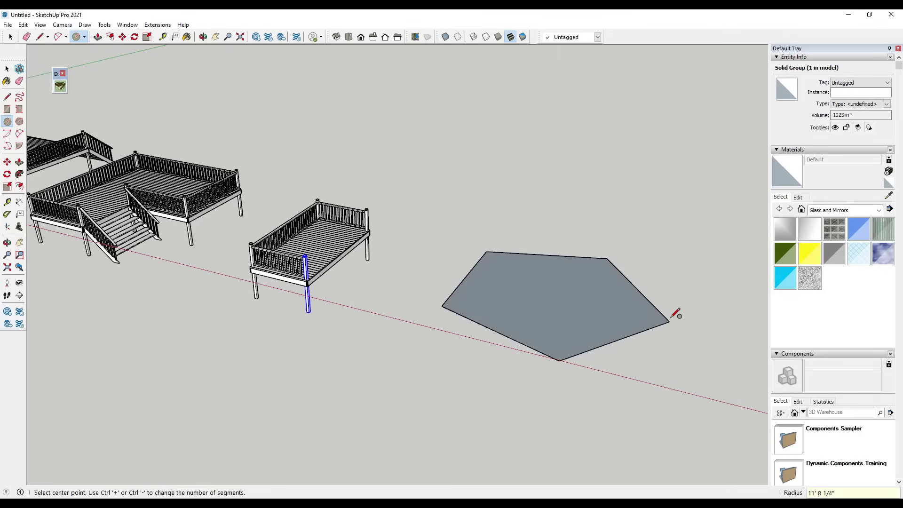
Finish the new pentagon face and launch Deck Builder for it
click(553, 306)
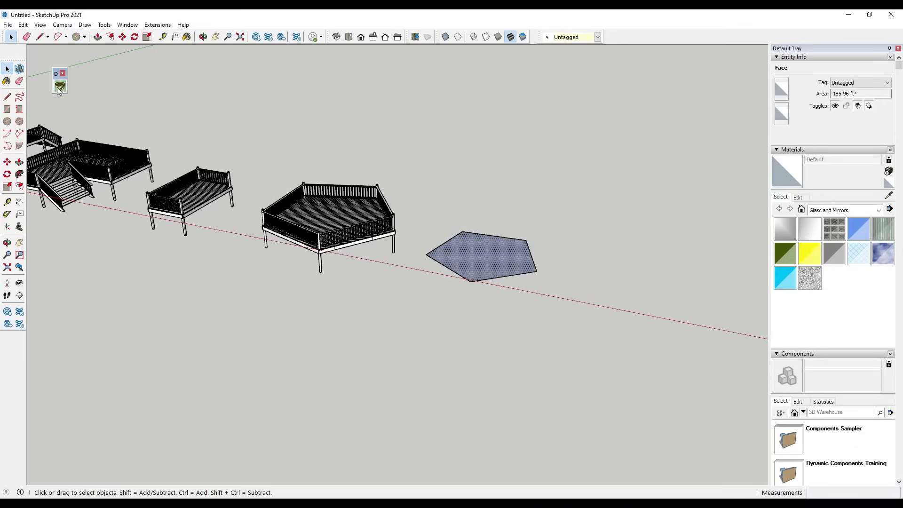
click(60, 85)
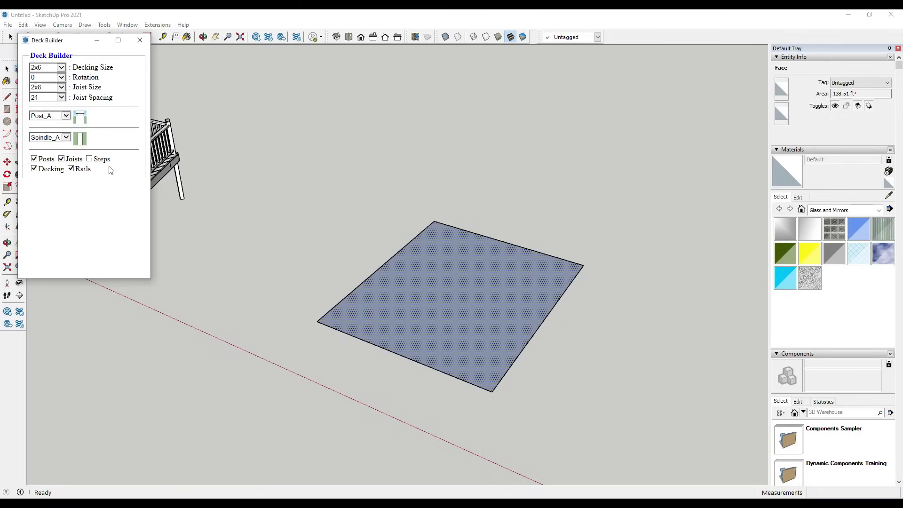
Choose Post_B posts and Spindle_C spindles in Deck Builder
click(49, 115)
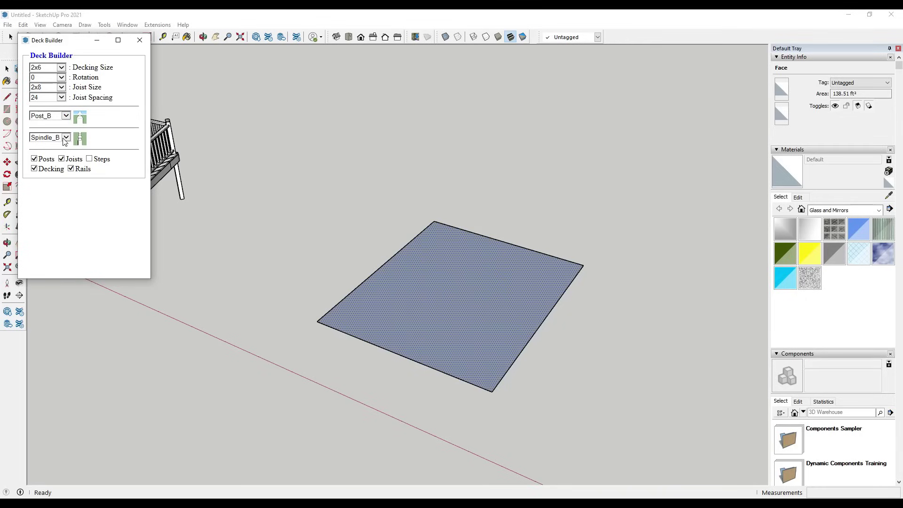
click(65, 137)
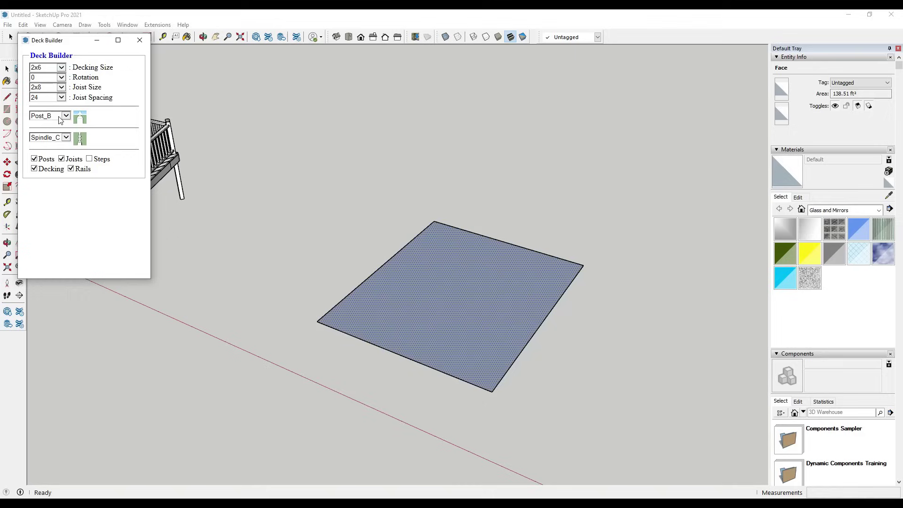